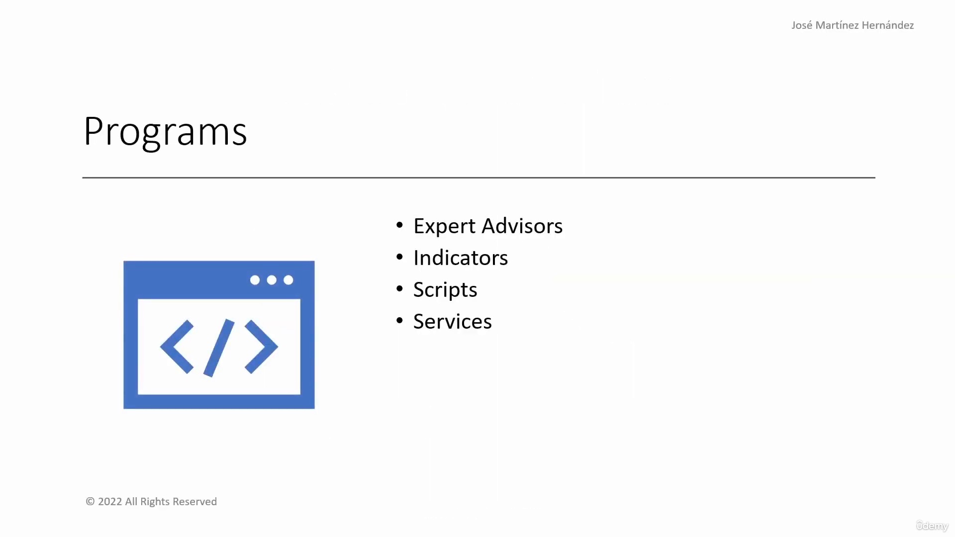
# Advance the slideshow to the Files slide listing Include files and Libraries
pyautogui.press('Right')
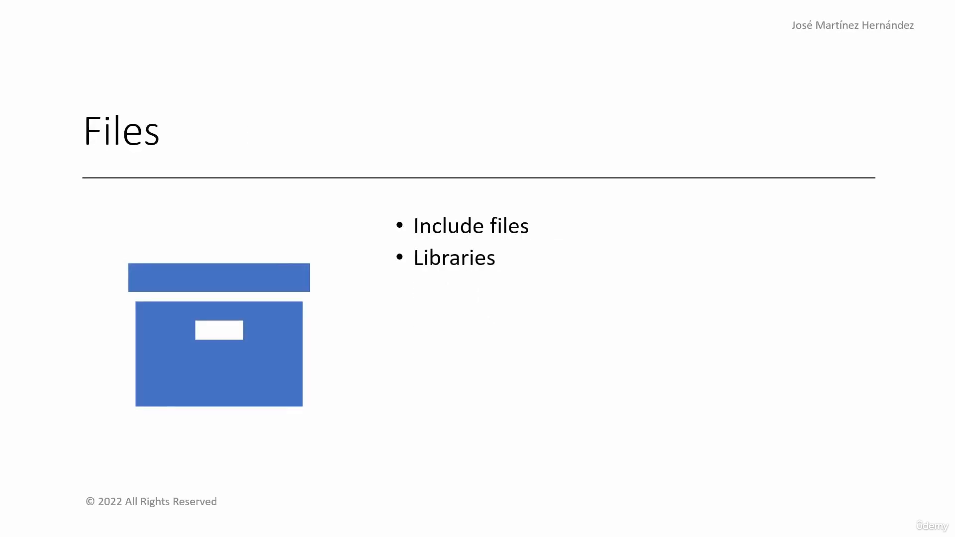